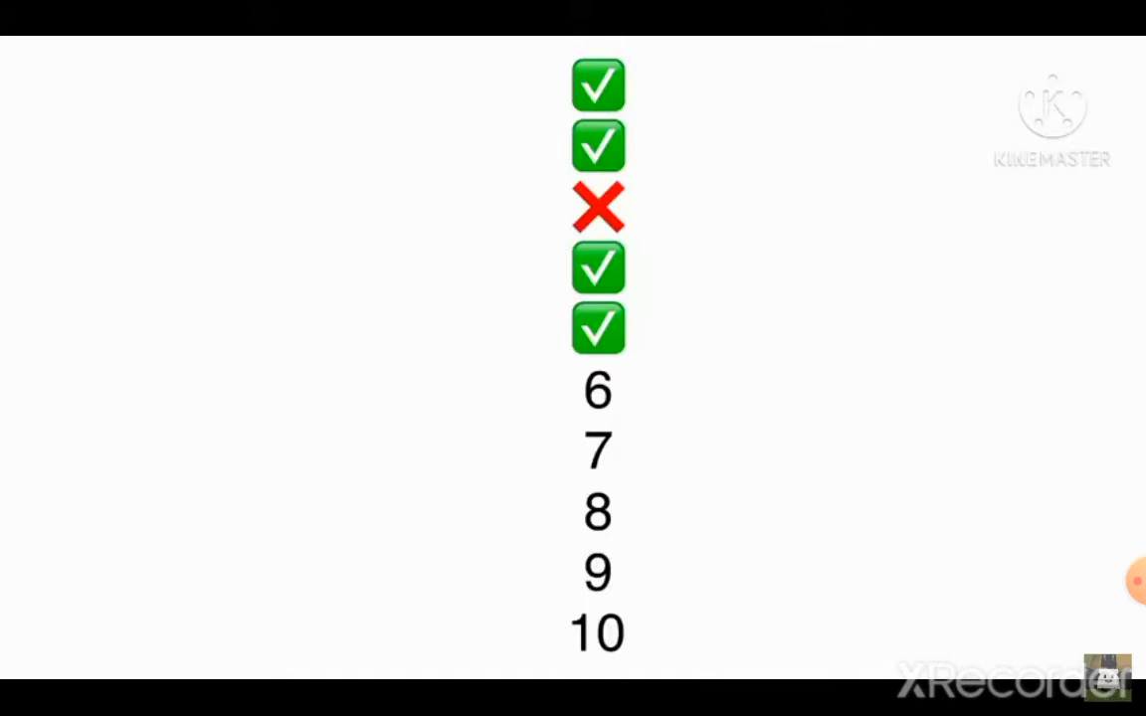
Step: Pause the 'Put a finger down' video at 0:35 with five answers marked
click(573, 358)
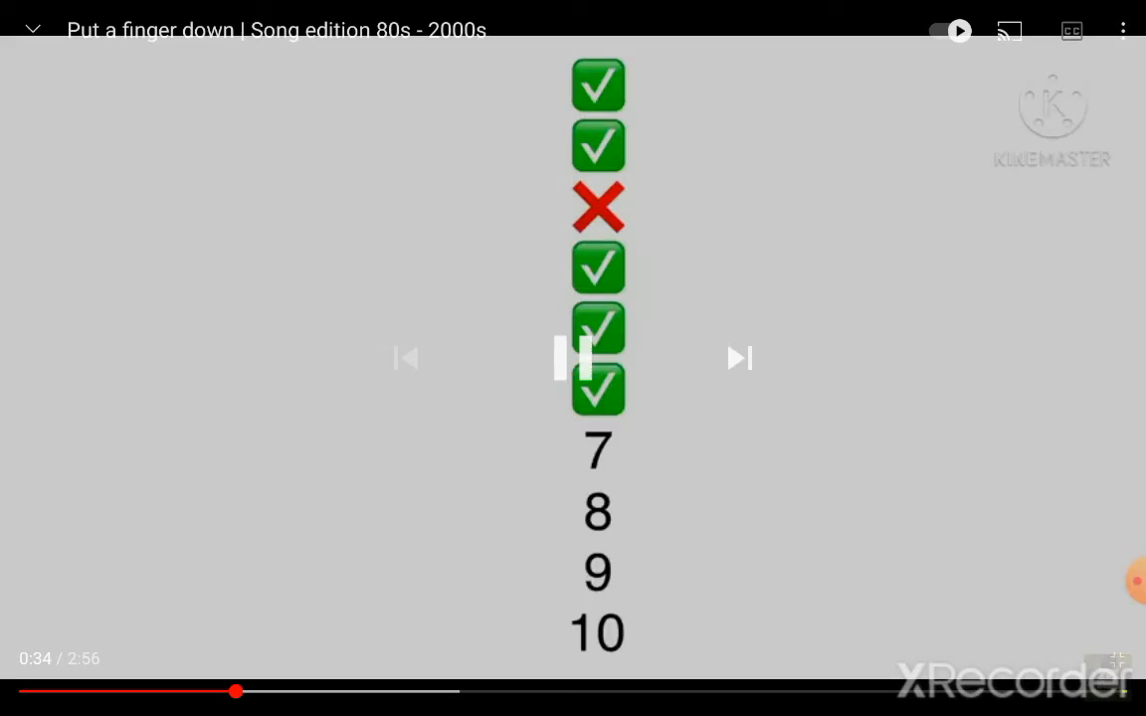
click(577, 358)
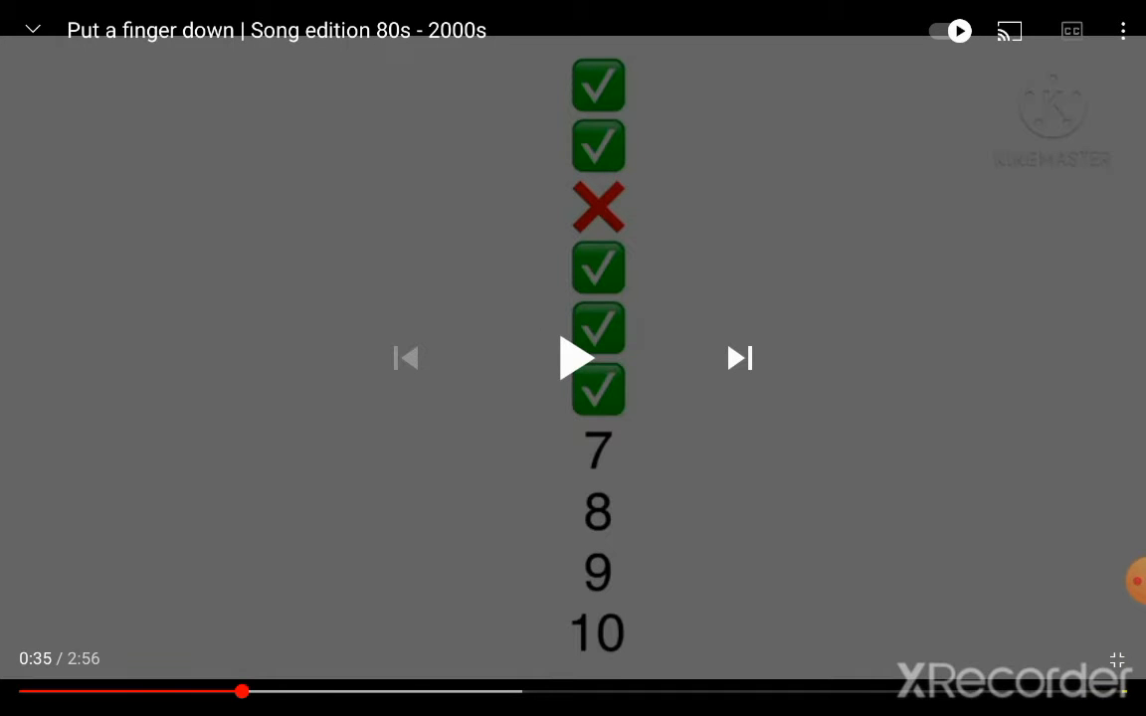
click(1134, 581)
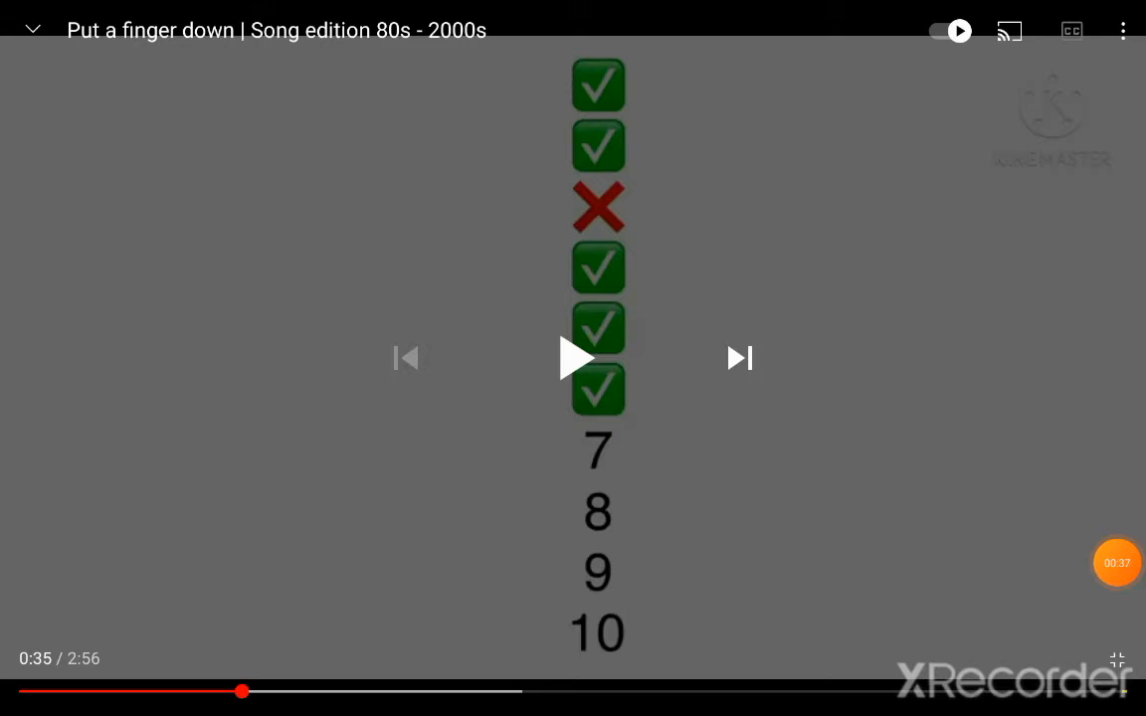
Step: Resume playback so the video moves into the next round of statements
click(573, 358)
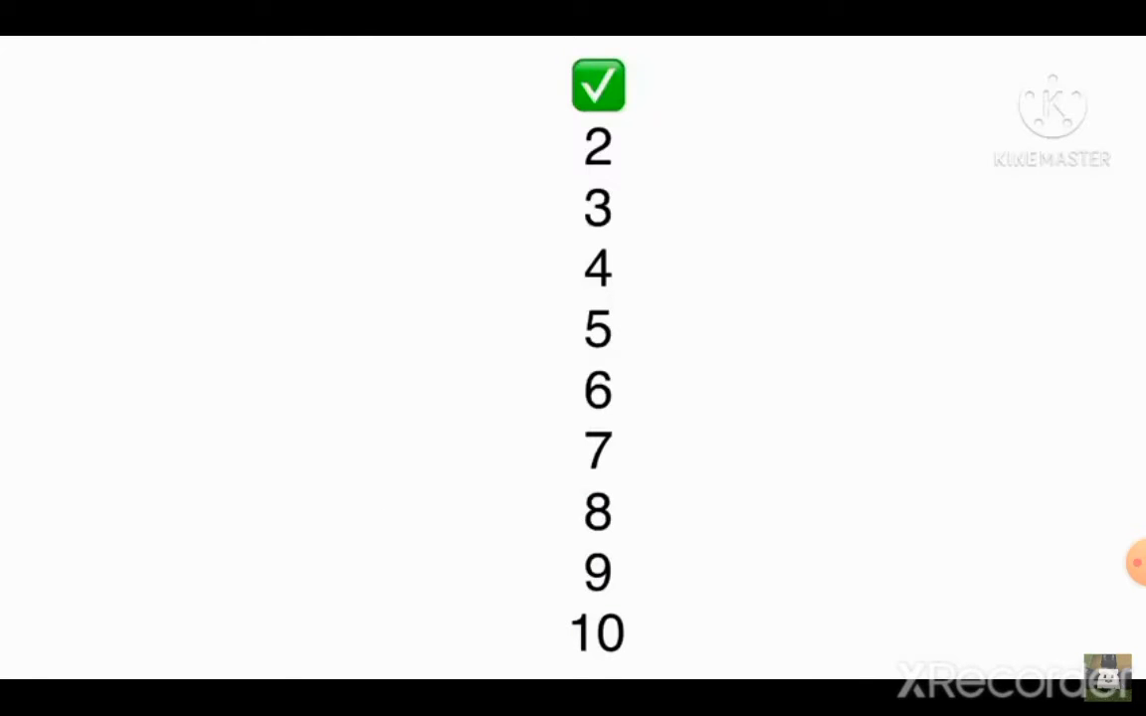
Step: Let the second round play on until four of the ten statements are ticked
click(597, 147)
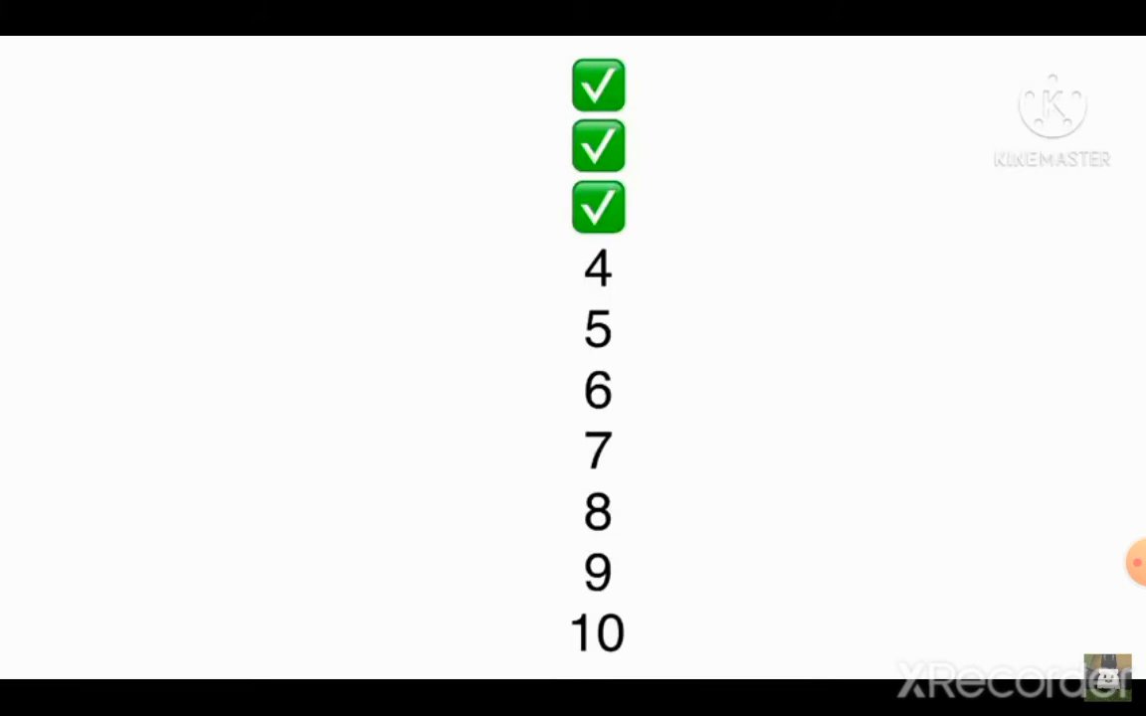
click(597, 266)
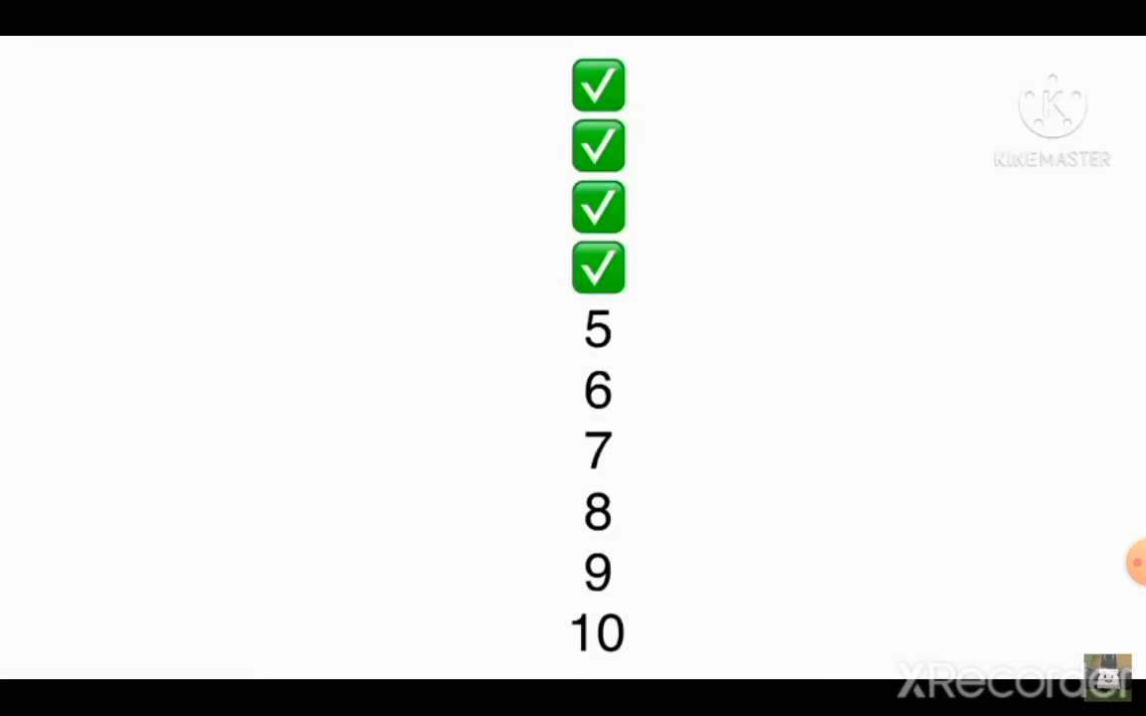